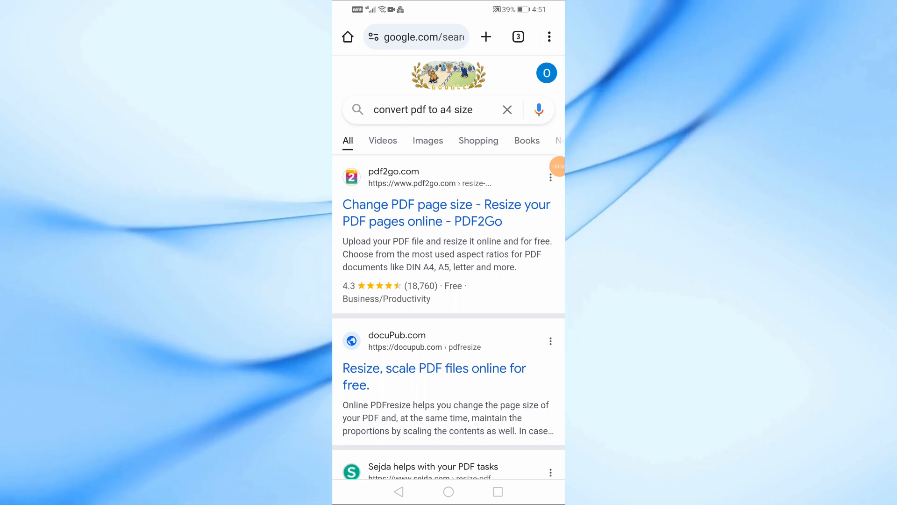
# - Open the 'Change PDF page size - PDF2Go' search result
pyautogui.click(446, 212)
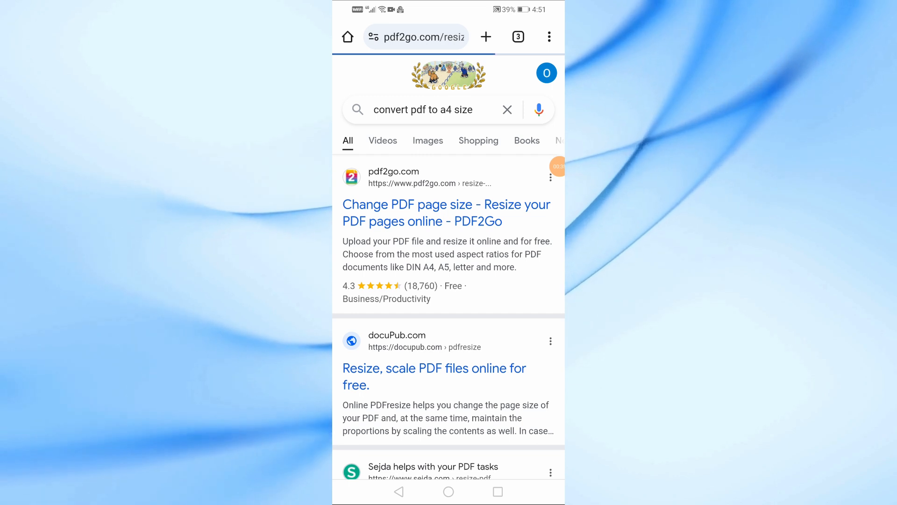
pyautogui.click(445, 213)
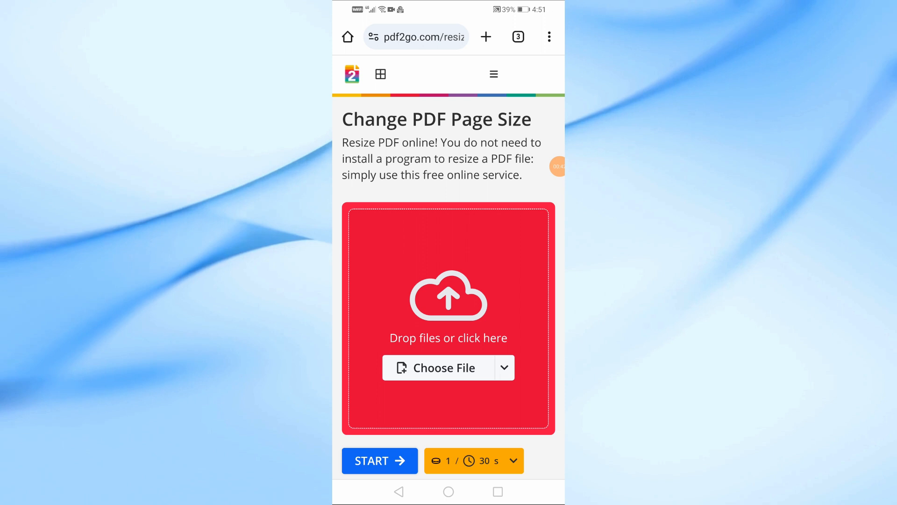
# - Tap Choose File in PDF2Go's red upload box to start picking a PDF
pyautogui.scroll(-3)
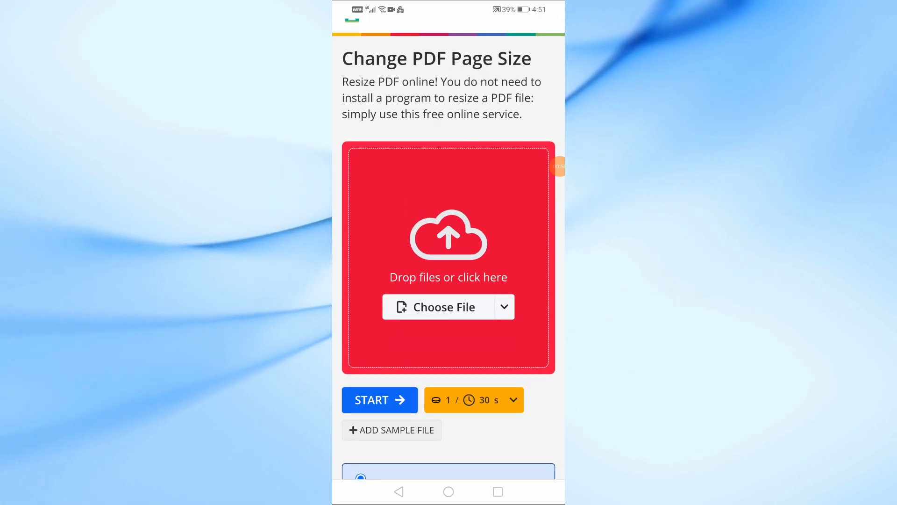
pyautogui.click(435, 306)
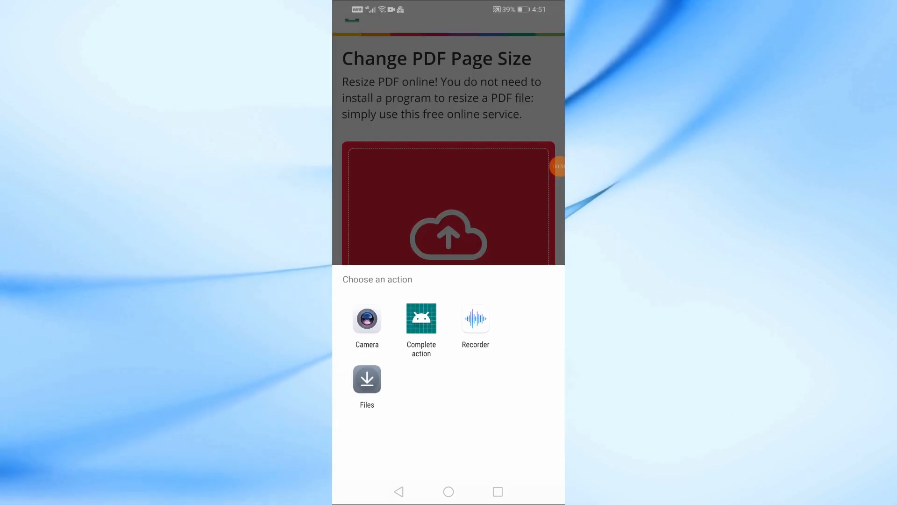
# - Choose Files in the action sheet and pick test.pdf for upload
pyautogui.click(366, 379)
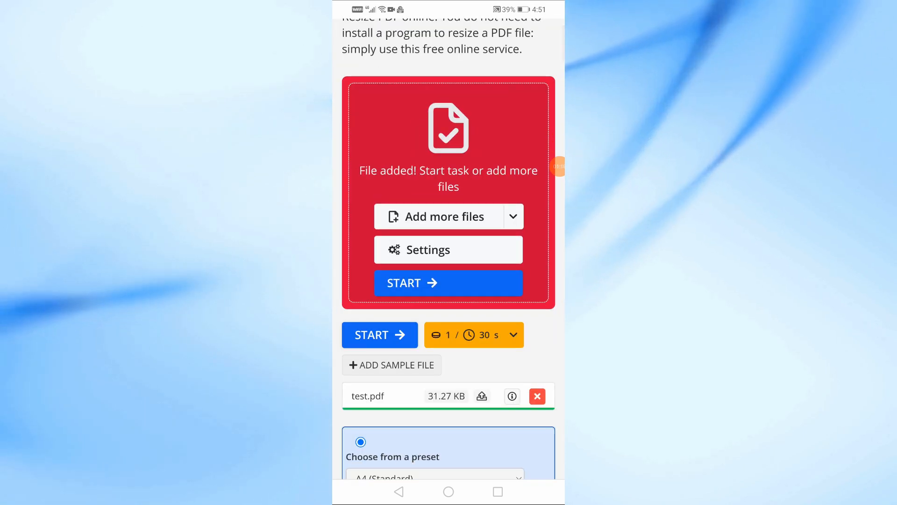
# - Keep the A4 (Standard) preset and start resizing test.pdf
pyautogui.scroll(-3)
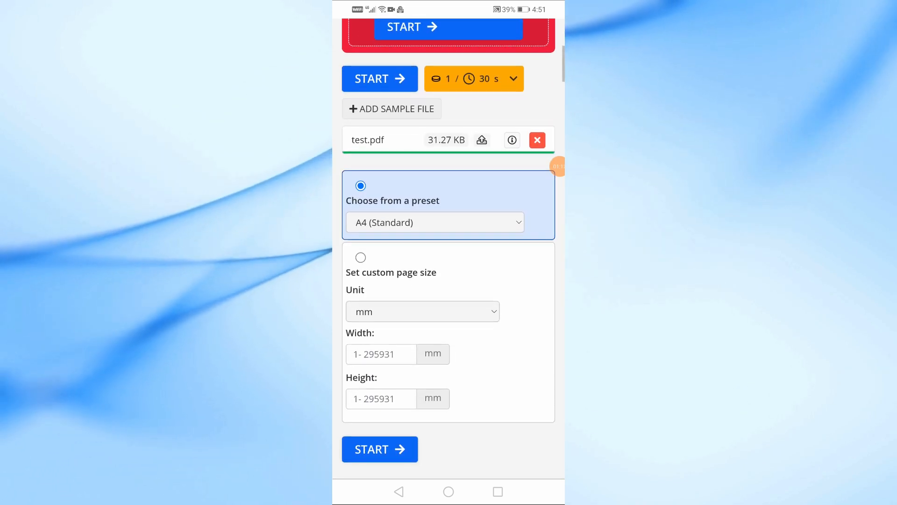
pyautogui.click(434, 222)
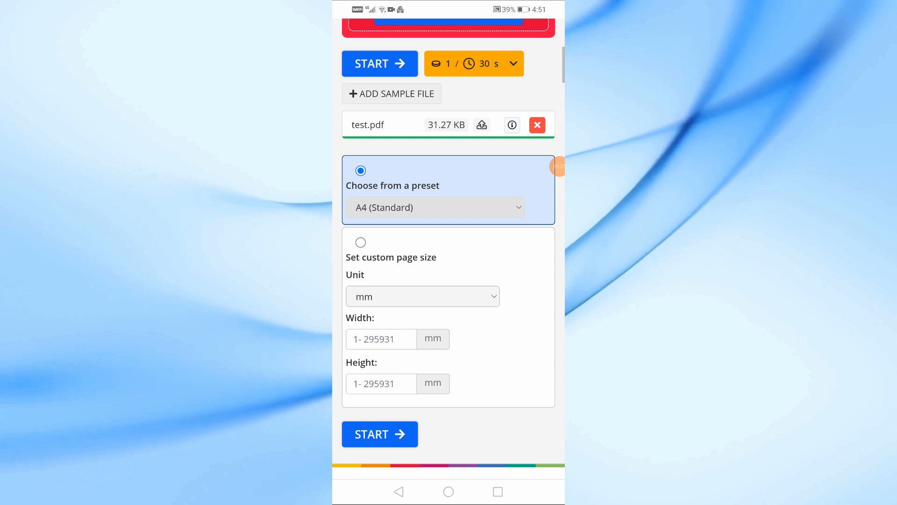
pyautogui.scroll(-3)
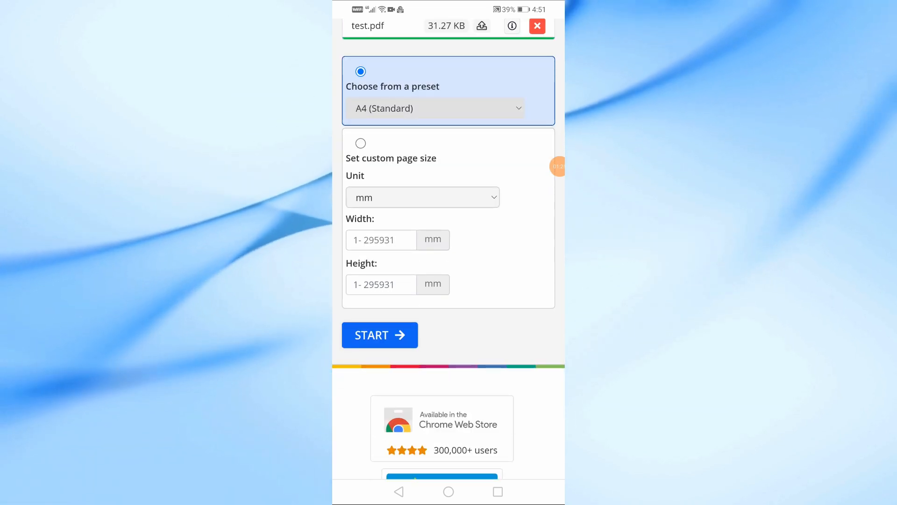
pyautogui.click(379, 335)
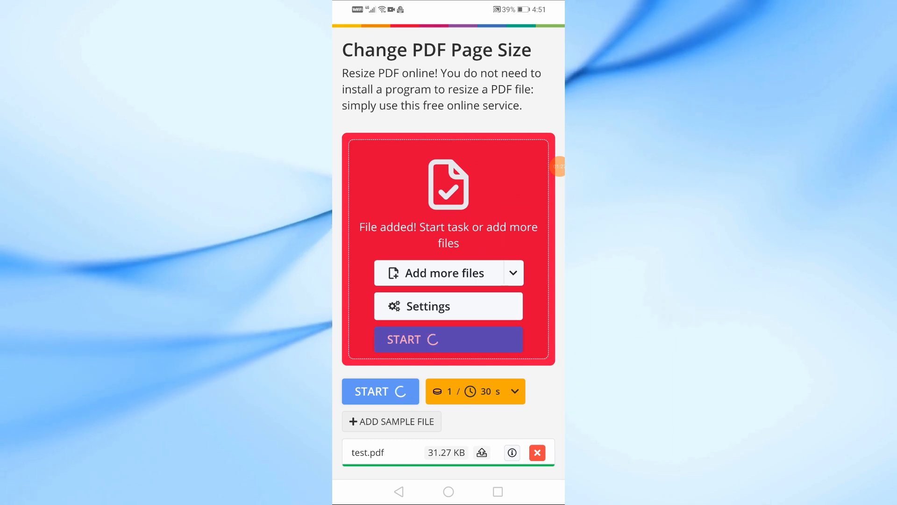